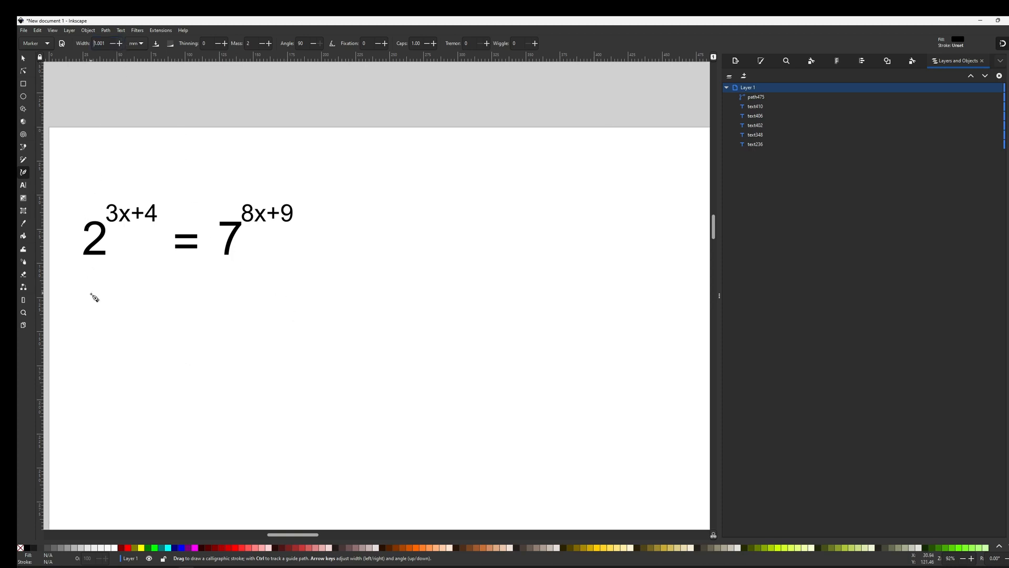
{"action": "mouse_move", "coordinate": [100, 256]}
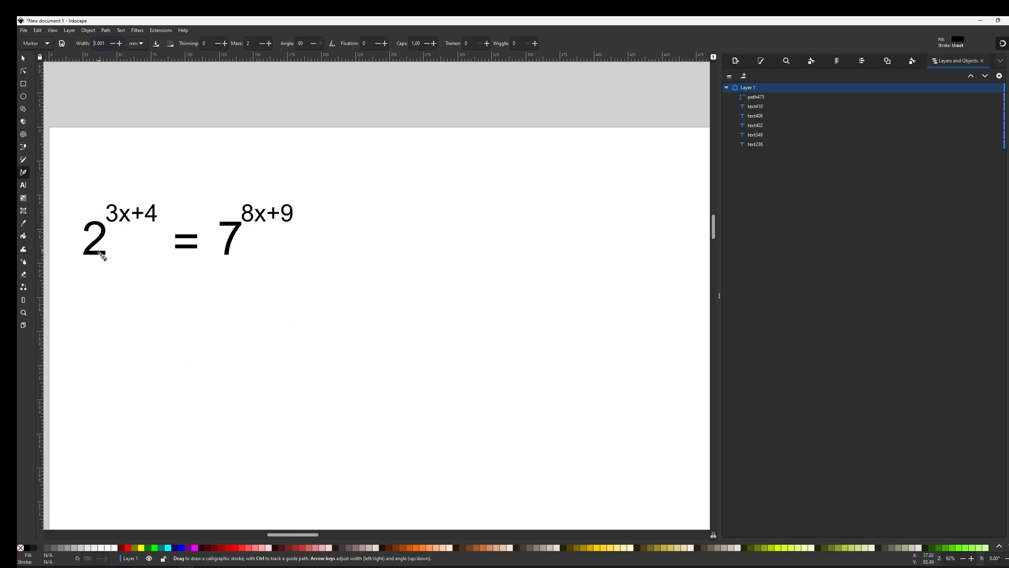
{"action": "mouse_move", "coordinate": [151, 222]}
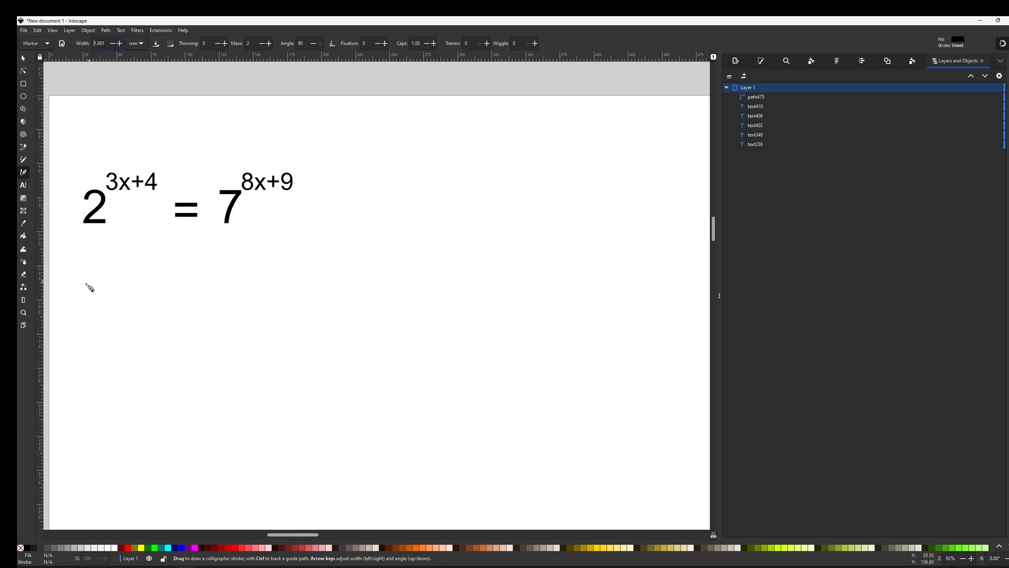
{"action": "mouse_move", "coordinate": [90, 263]}
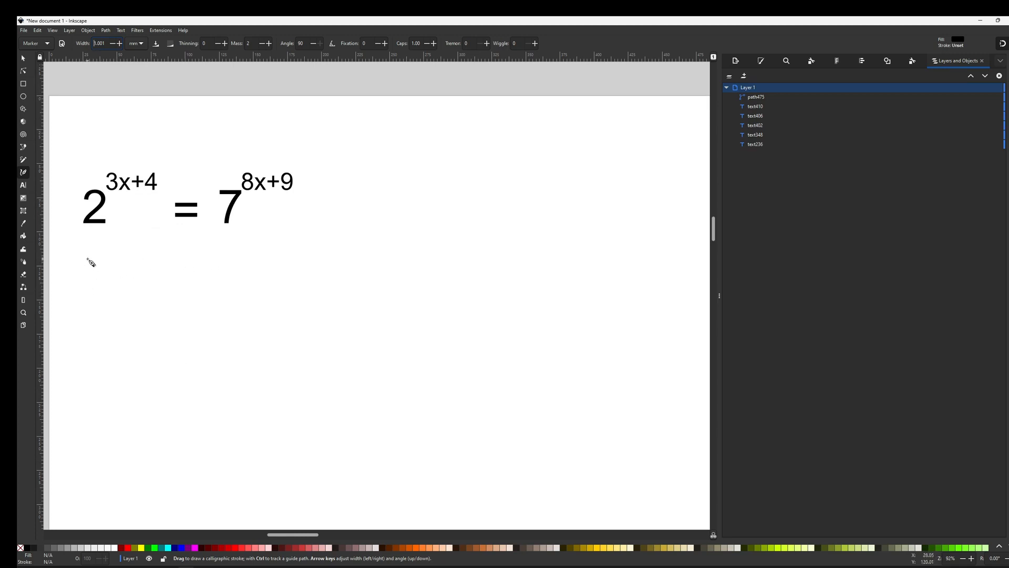
{"action": "mouse_move", "coordinate": [93, 259]}
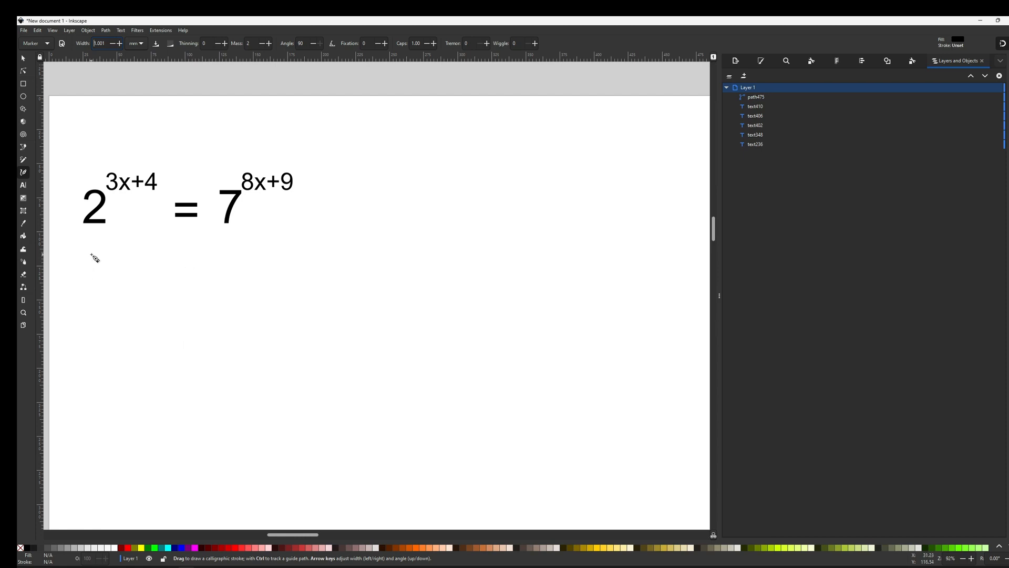
{"action": "mouse_move", "coordinate": [74, 266]}
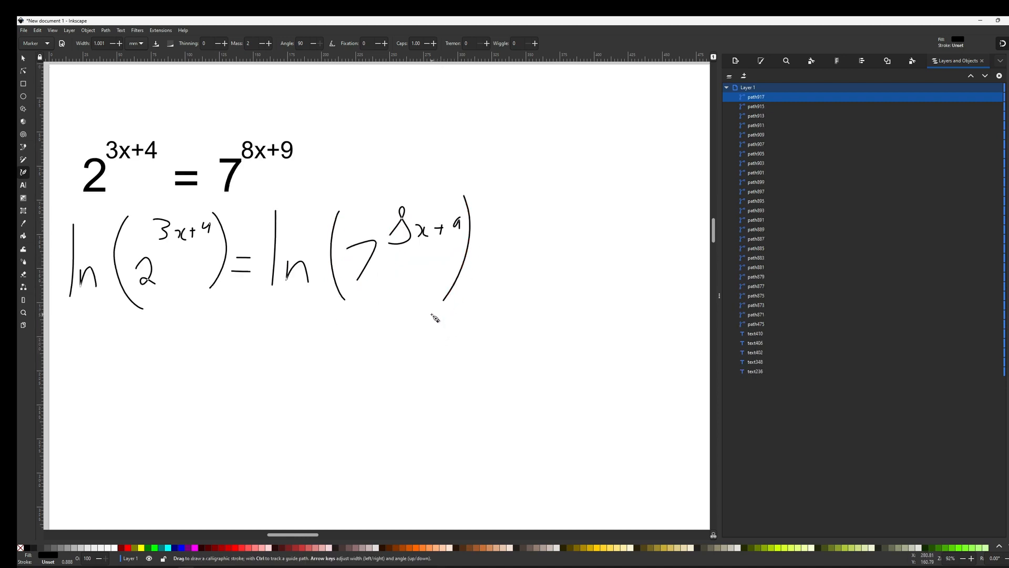
Scroll the page to position the handwritten ln(2^(3x+4)) = ln(7^(8x+9)) line in view
{"action": "scroll", "scroll_direction": "up", "scroll_amount": 3}
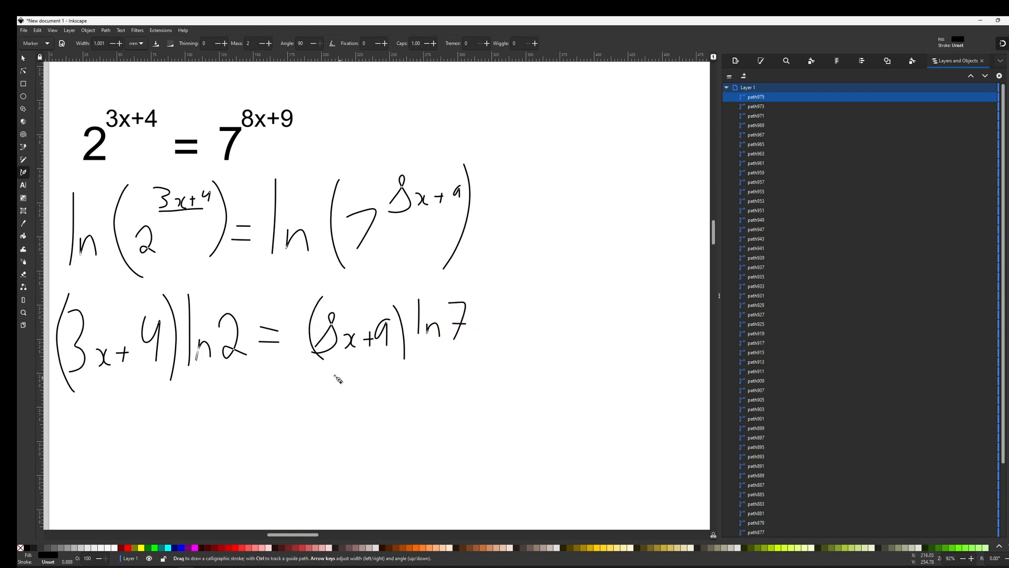
Scroll the page to view the handwritten (3x+4) ln2 = (8x+9) ln7 line
{"action": "scroll", "scroll_direction": "up", "scroll_amount": 3}
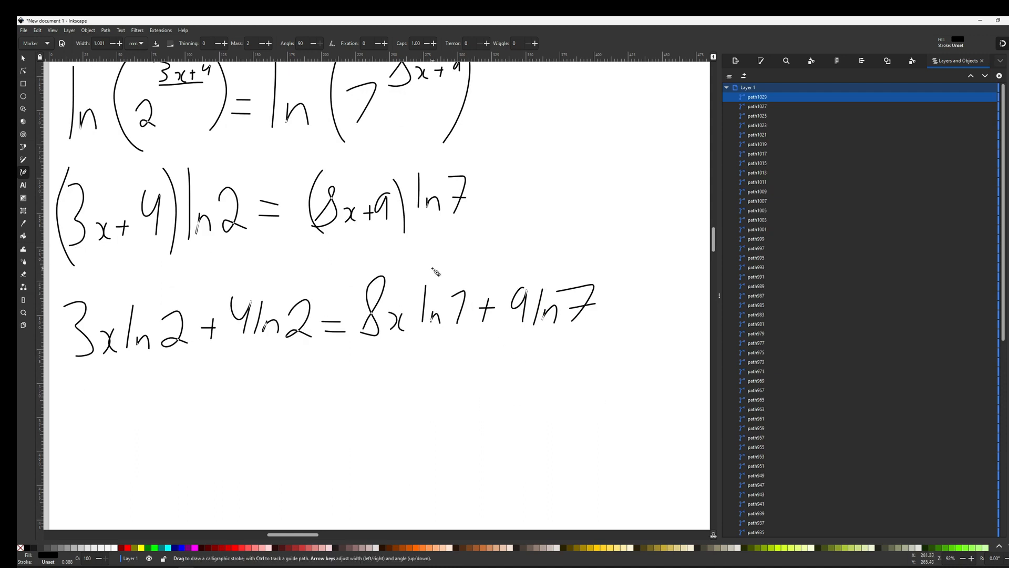
{"action": "mouse_move", "coordinate": [370, 333]}
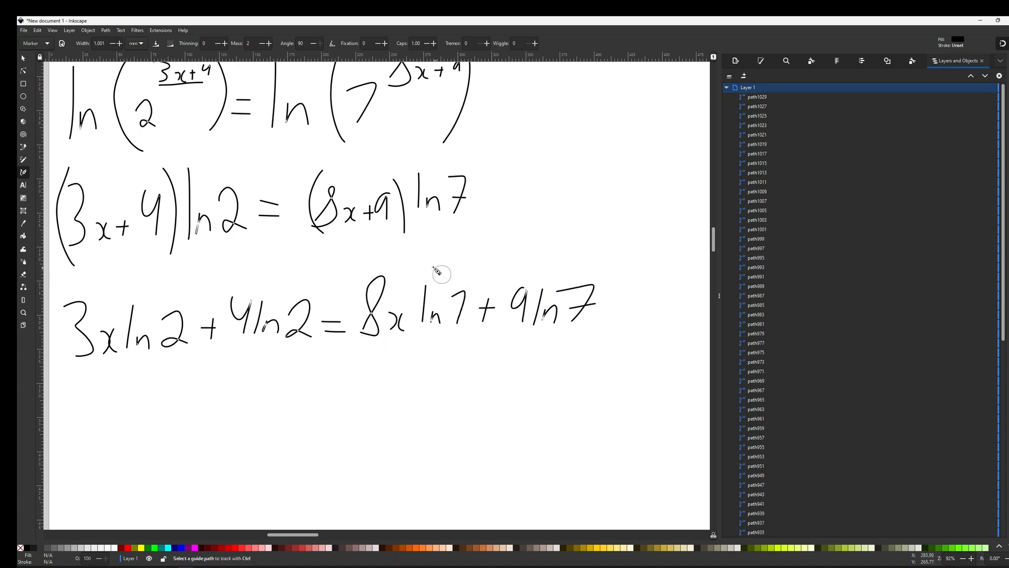
{"action": "mouse_move", "coordinate": [109, 381]}
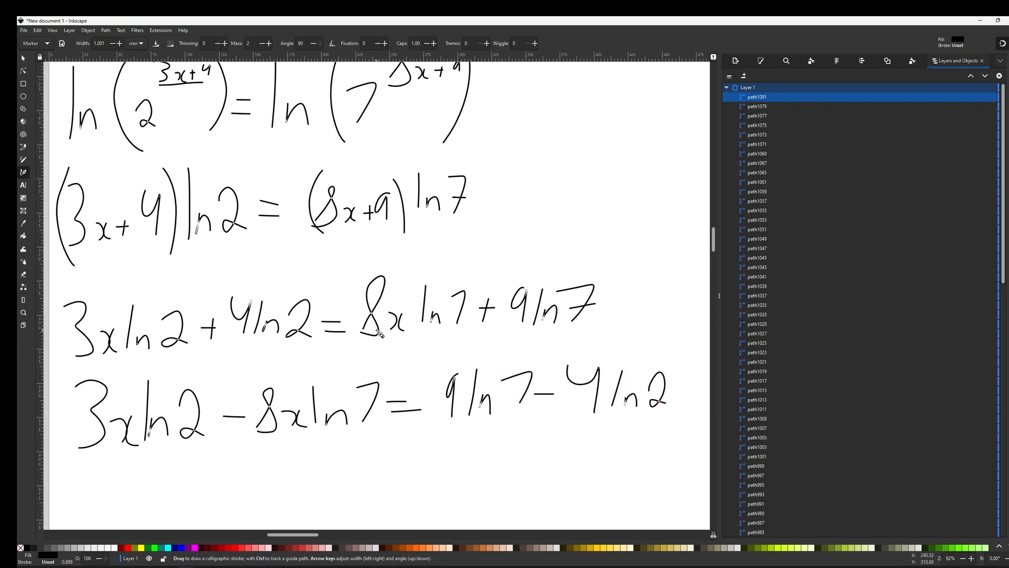
Write x(3 ln2 − 8 ln7) = 9 ln7 − 4 ln2 and remove the stray stroke under the bracket
{"action": "scroll", "scroll_direction": "down", "scroll_amount": 3}
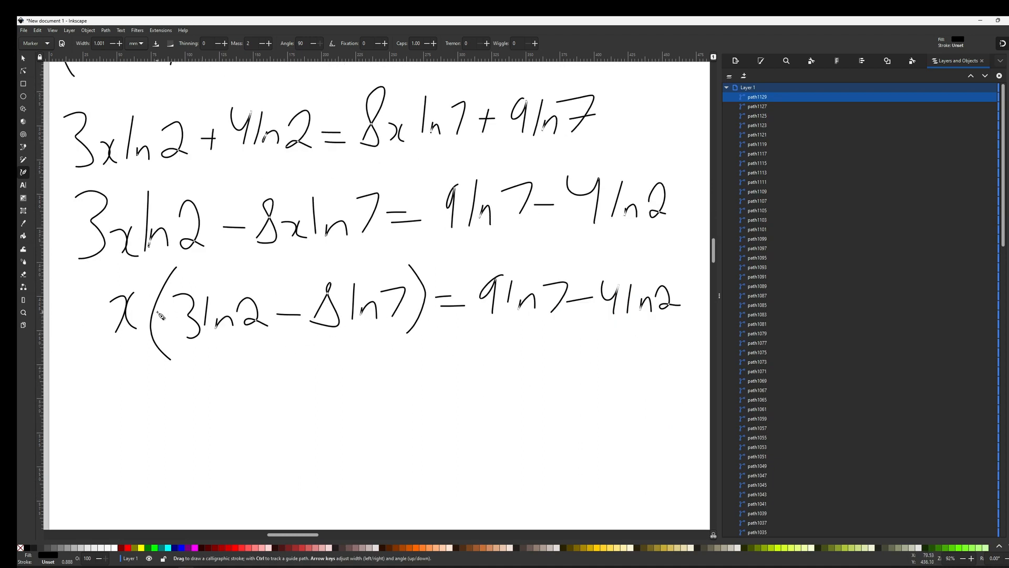
{"action": "mouse_move", "coordinate": [172, 357]}
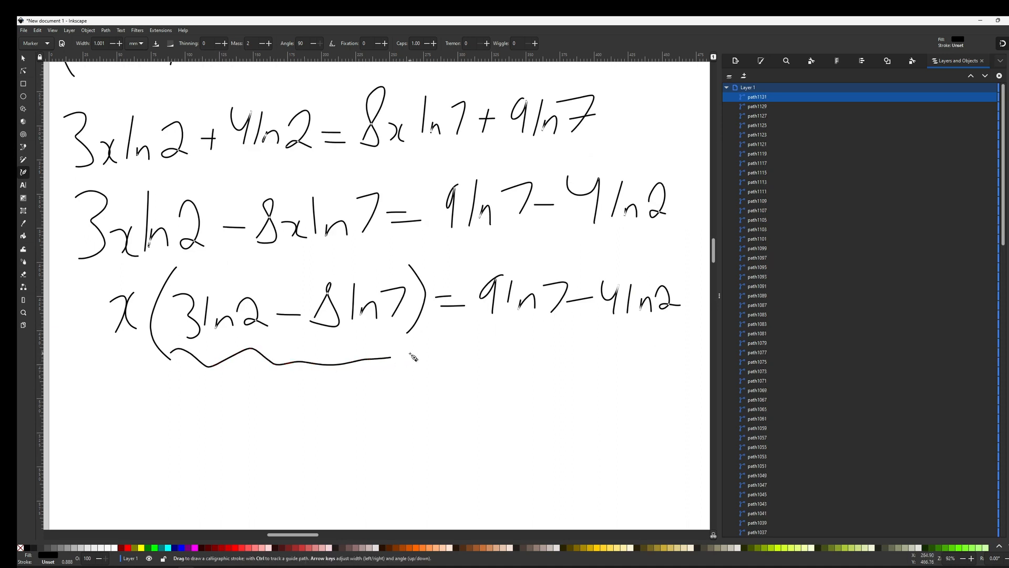
{"action": "key", "text": "Delete"}
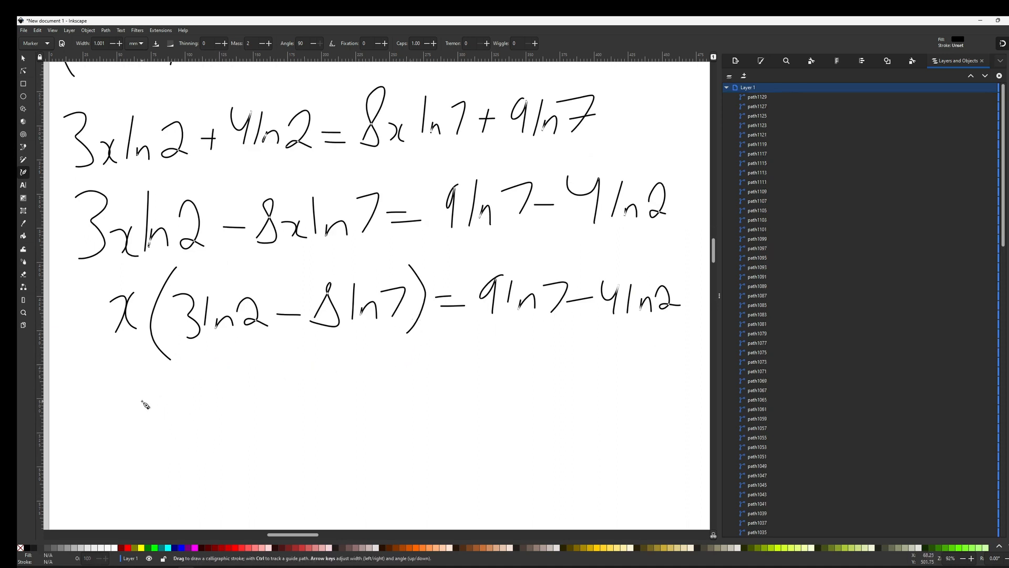